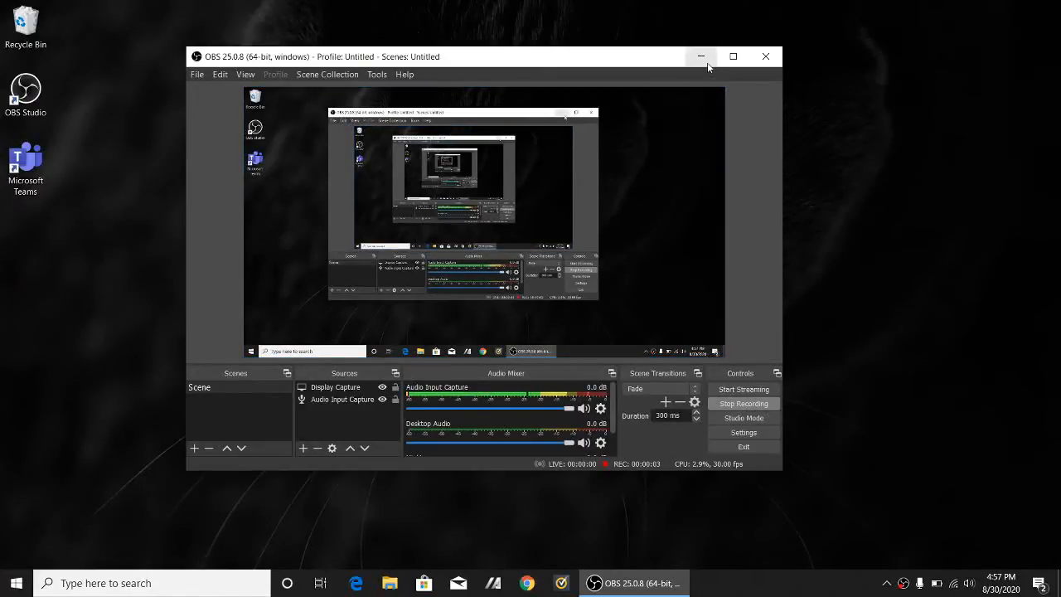
mouse_move(700, 56)
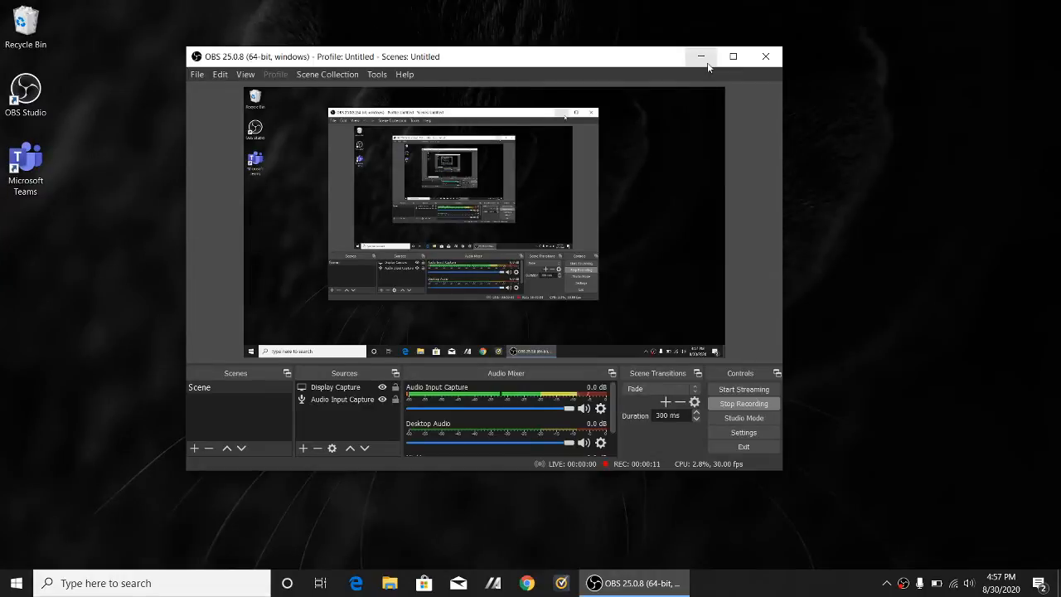
Step: Minimize the OBS recording window and launch Microsoft Teams from its desktop shortcut
click(699, 57)
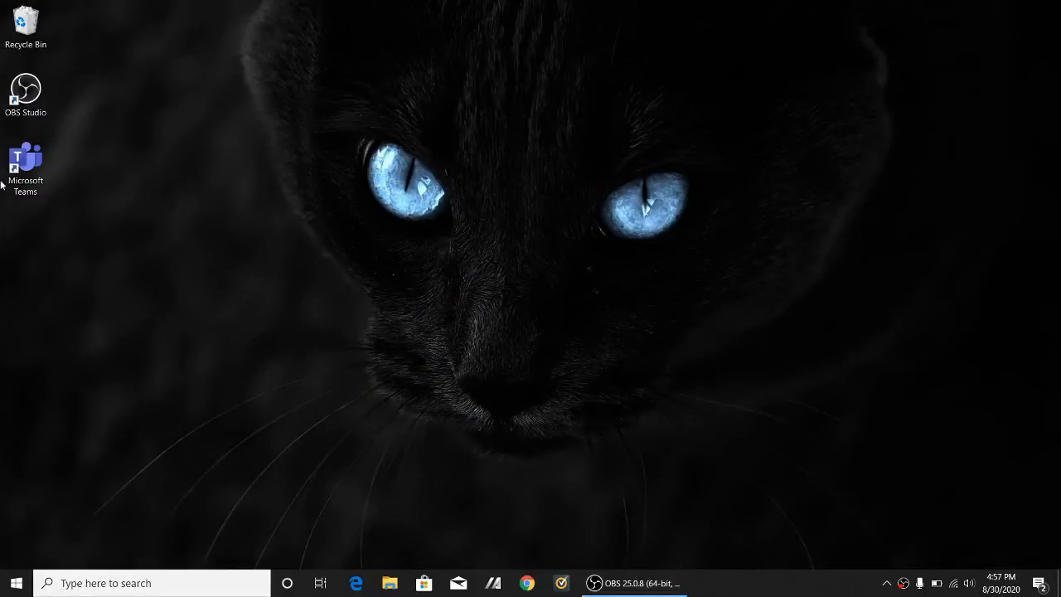
click(27, 166)
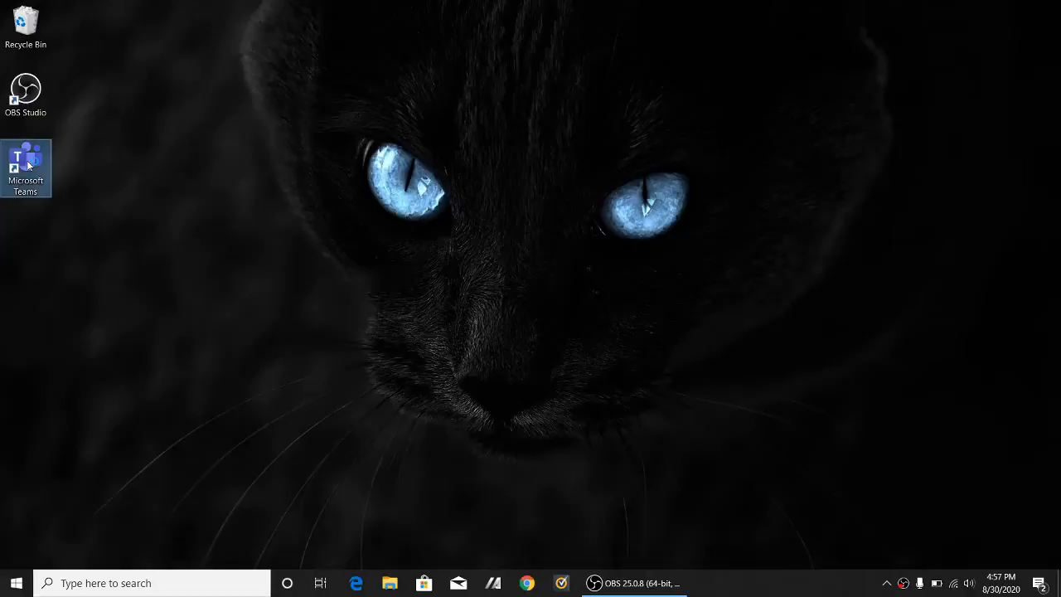
double_click(26, 169)
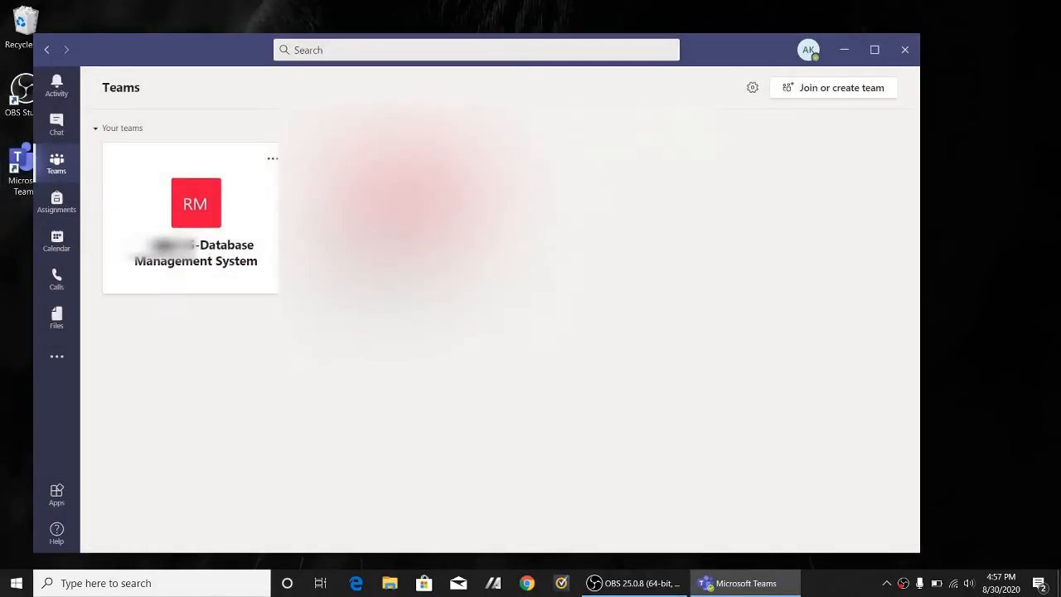
Step: Search the Teams app store for 'ins' to list the Insights app
click(195, 202)
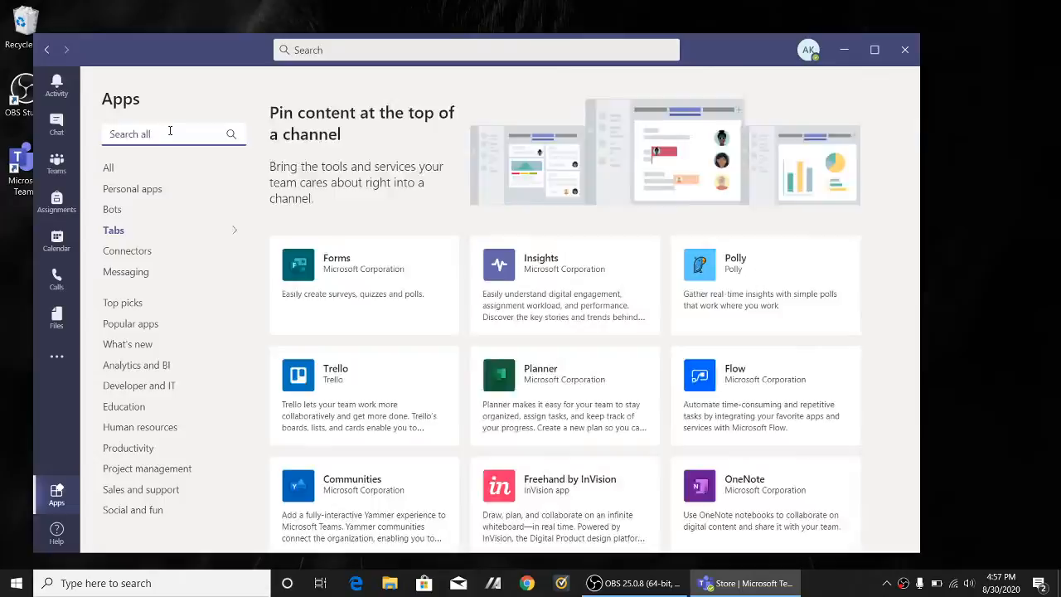
text(ins)
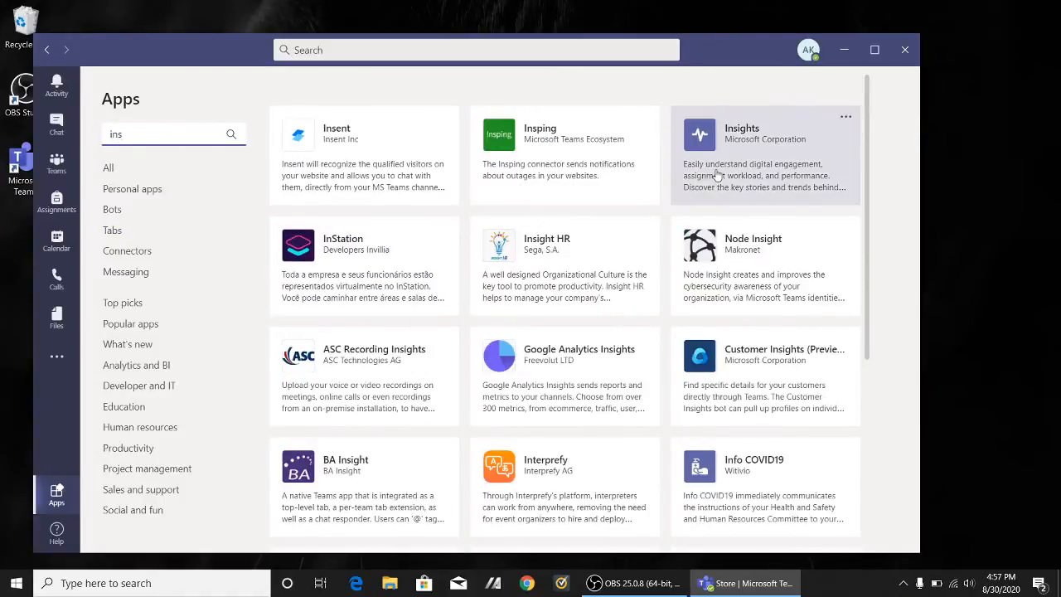
Step: Add Insights to the team's General channel as a saved tab showing its dashboard
click(763, 152)
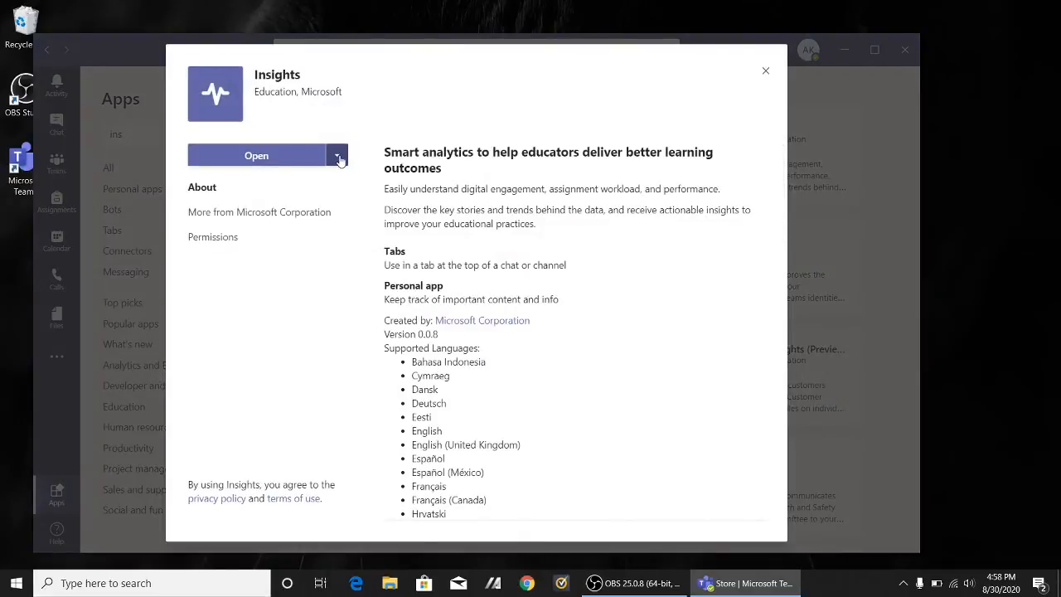
click(337, 156)
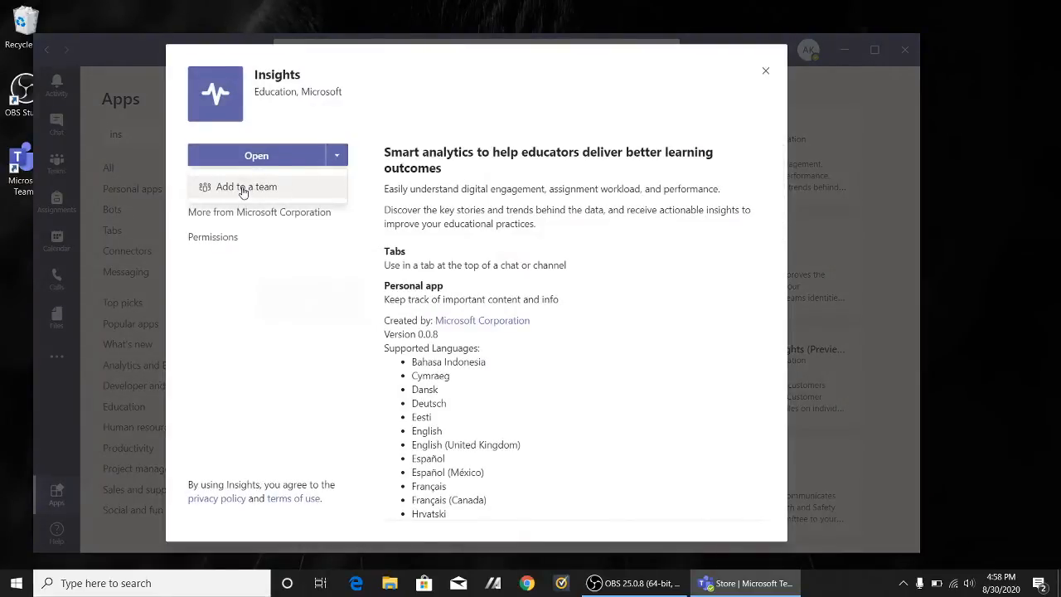
click(245, 186)
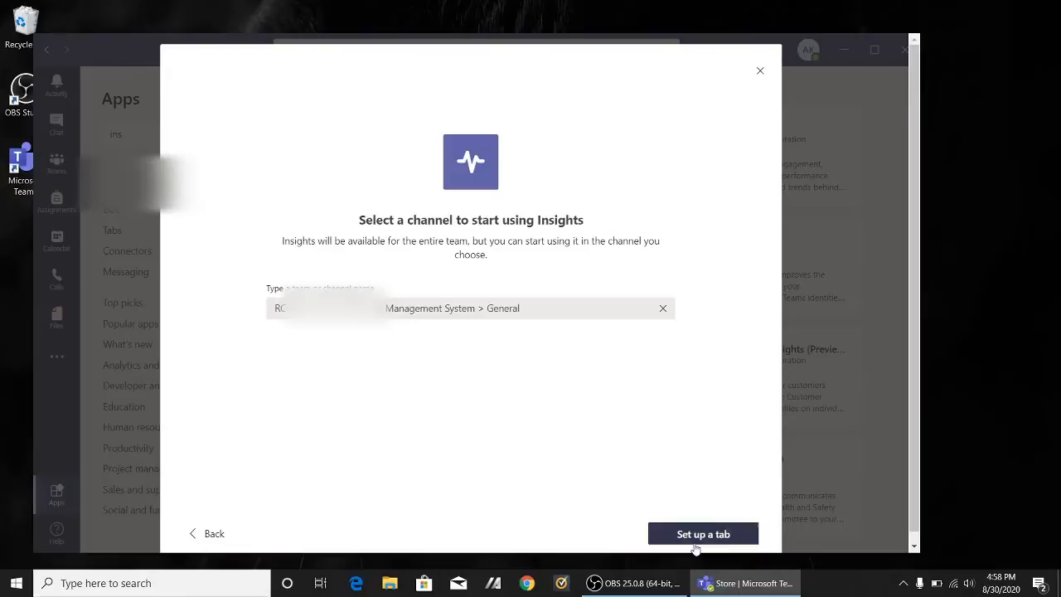
click(703, 534)
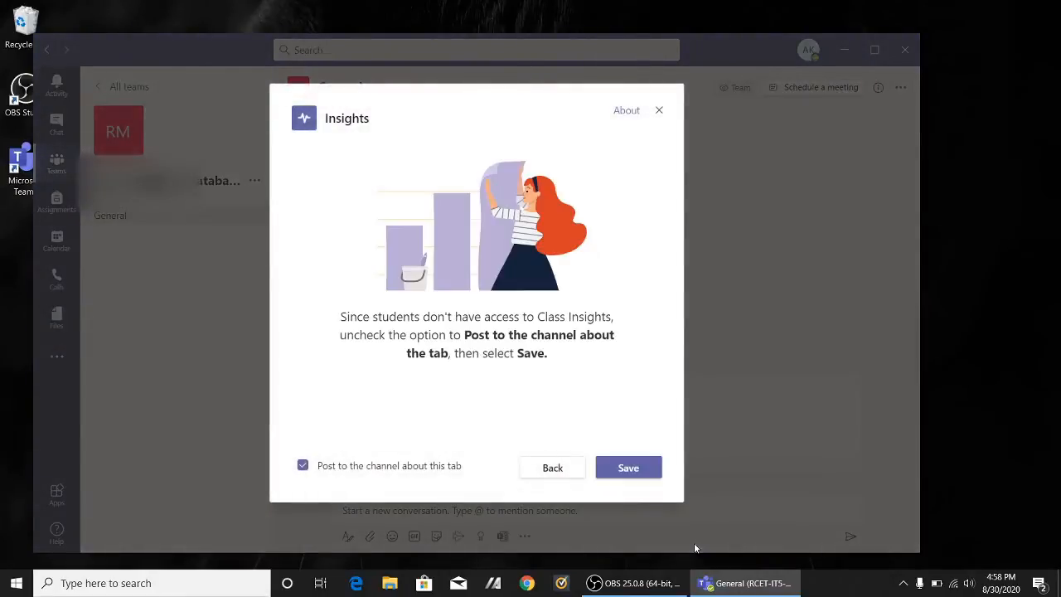
click(629, 468)
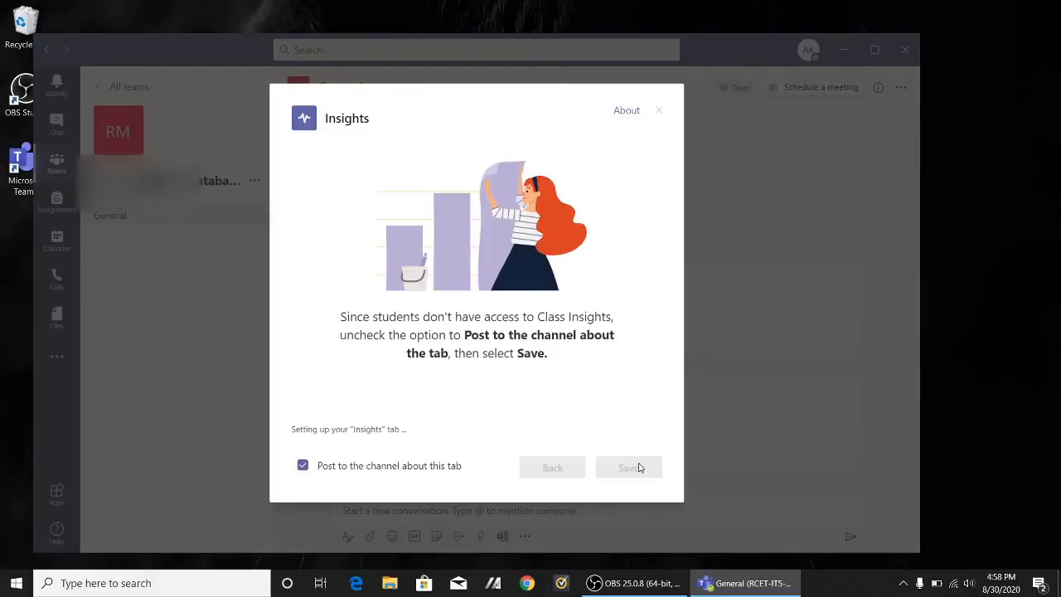
click(628, 467)
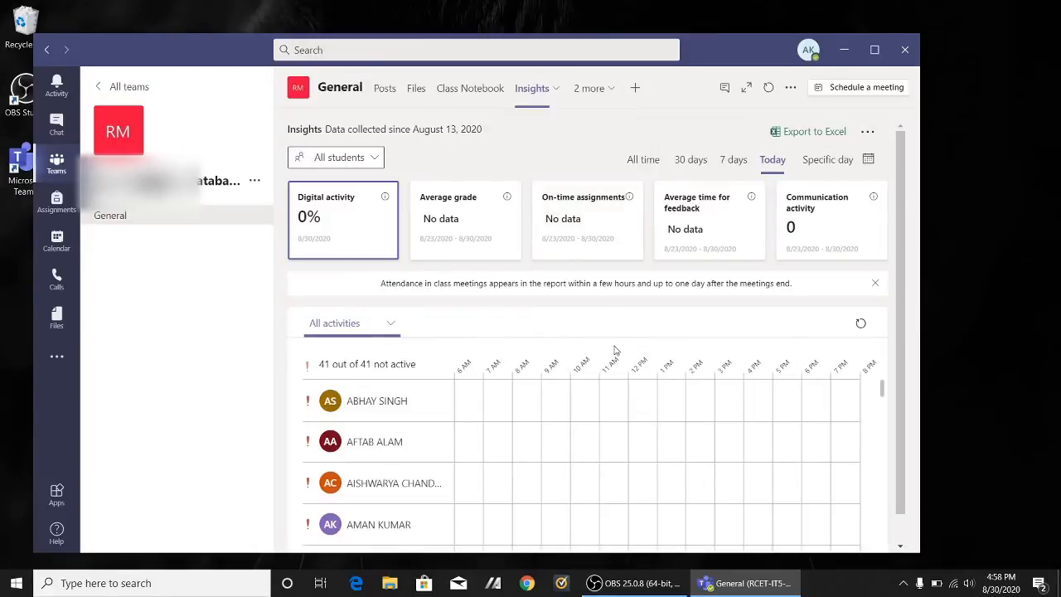
mouse_move(690, 169)
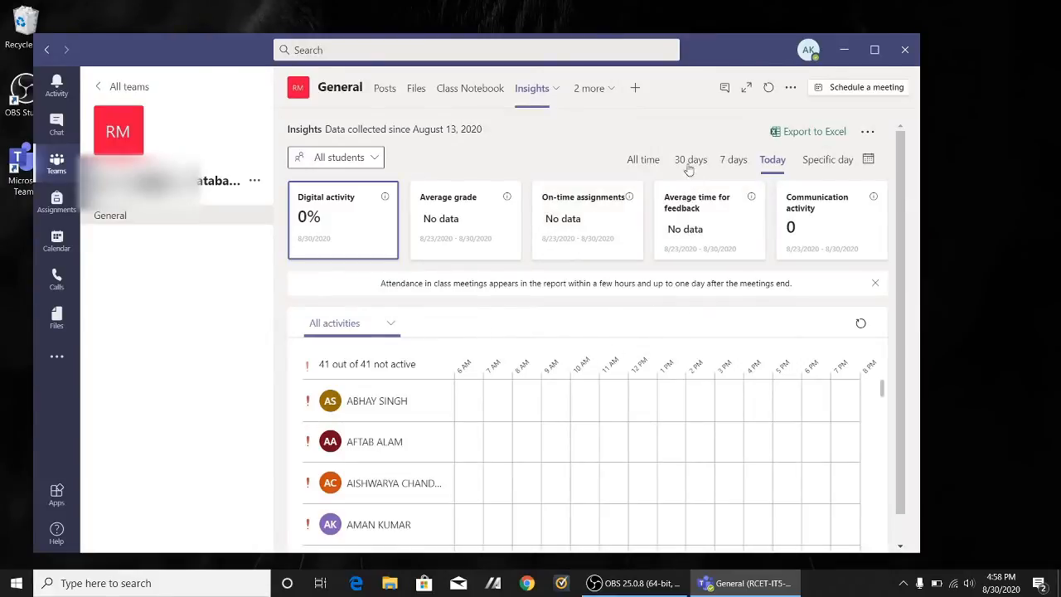
Step: Switch the Insights dashboard from 30 days to the last 7 days and export it to Excel
click(690, 159)
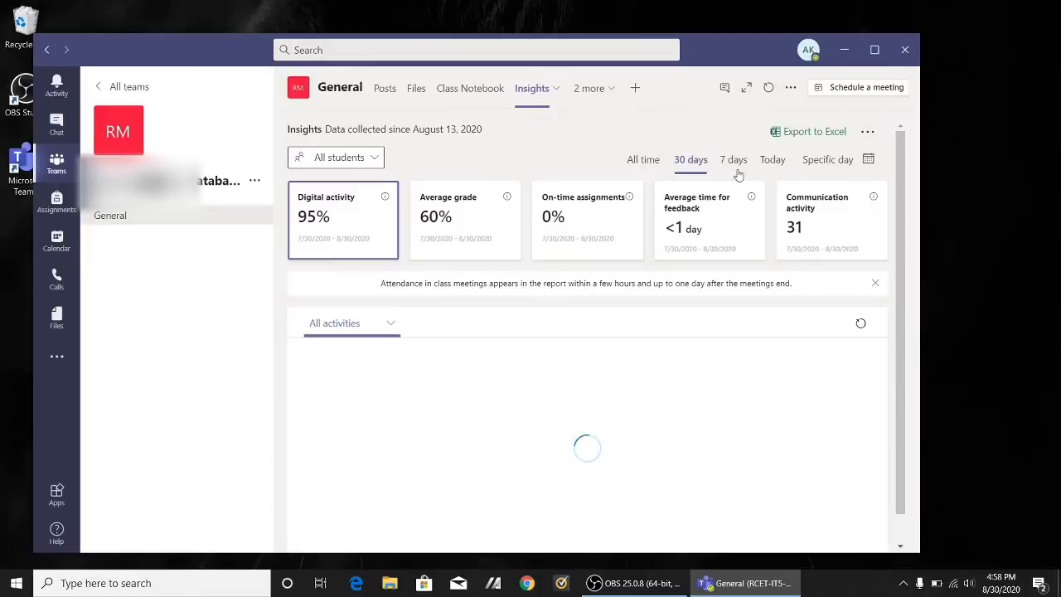
click(733, 159)
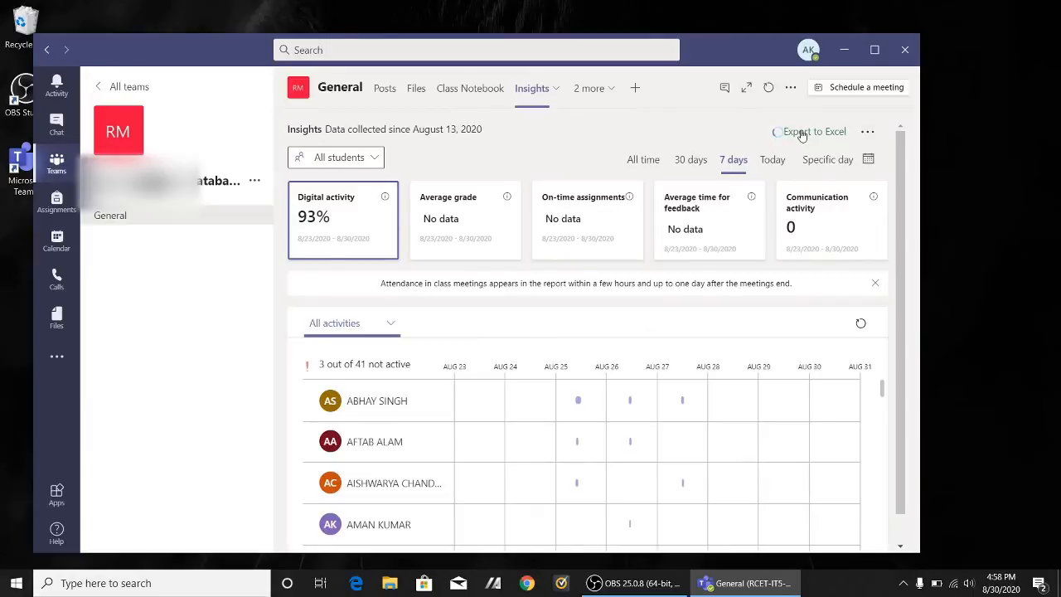
click(809, 131)
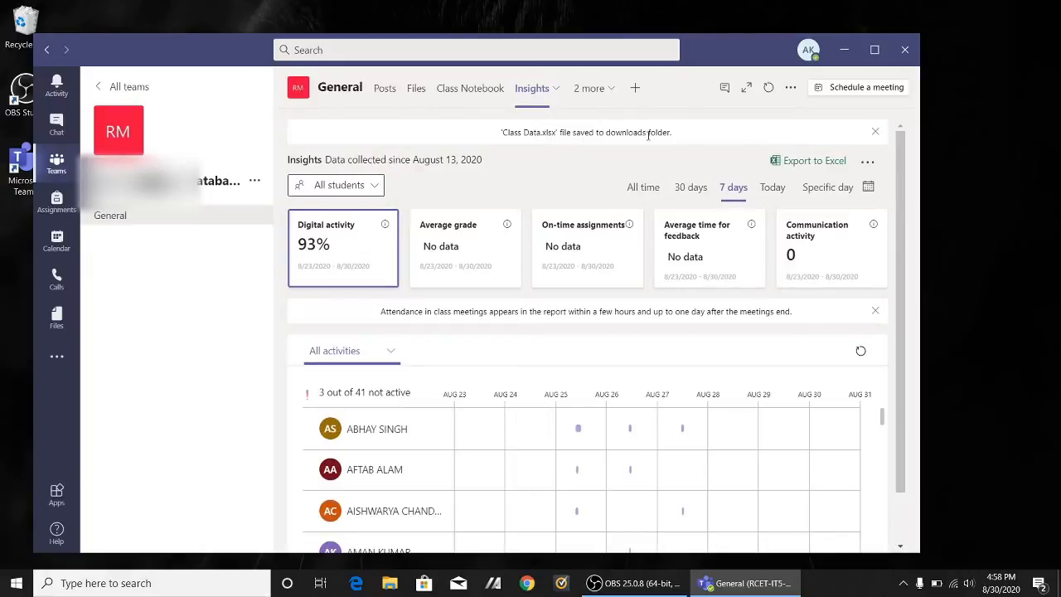
Step: Dismiss the file-saved notice for the exported Insights data
click(875, 131)
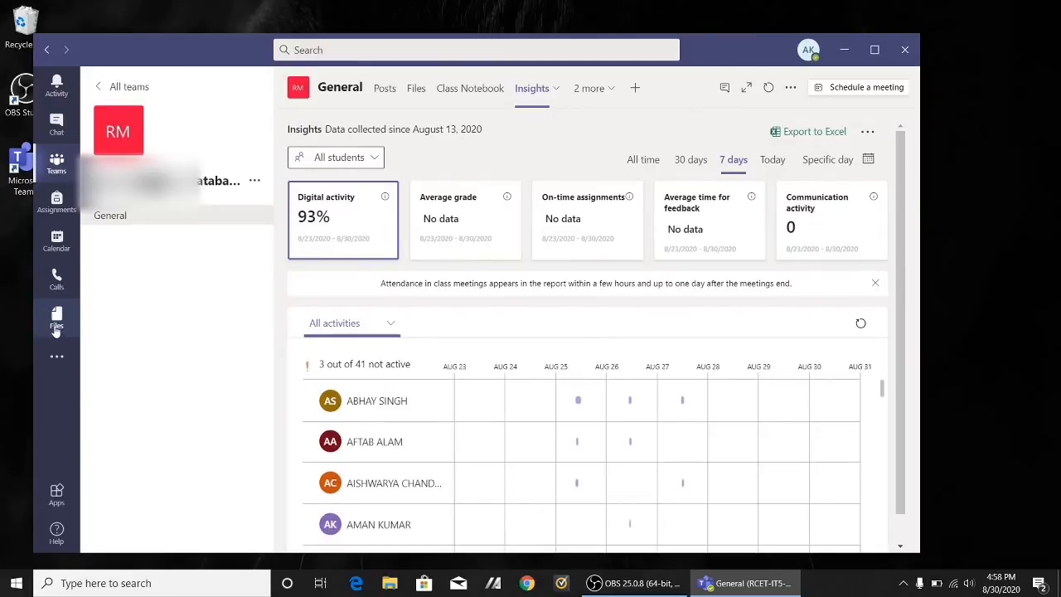
Step: Open Class Data (1).xlsx from the Teams Downloads list into Excel
click(56, 318)
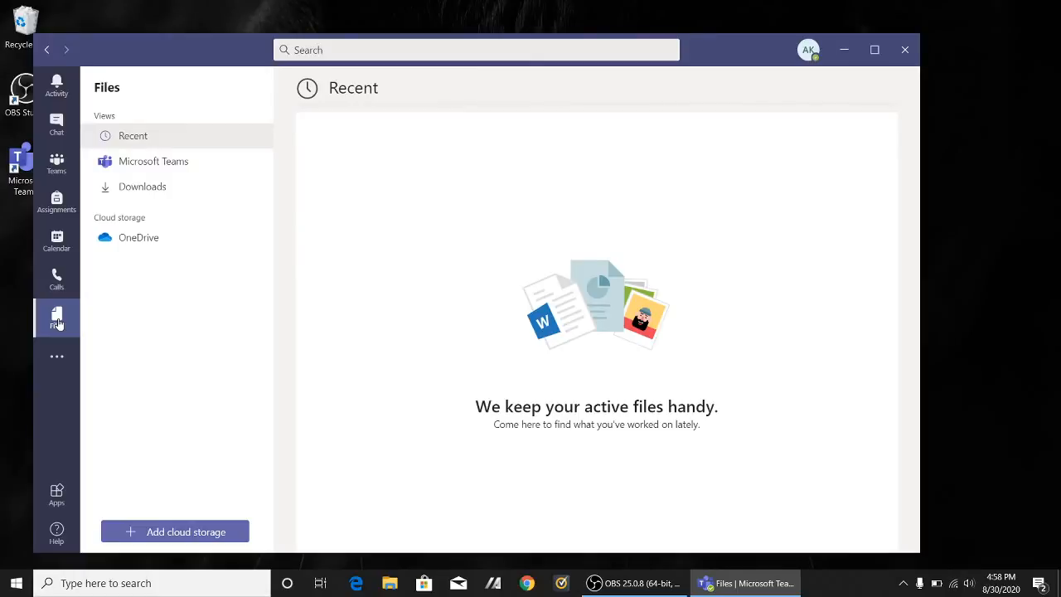
click(142, 186)
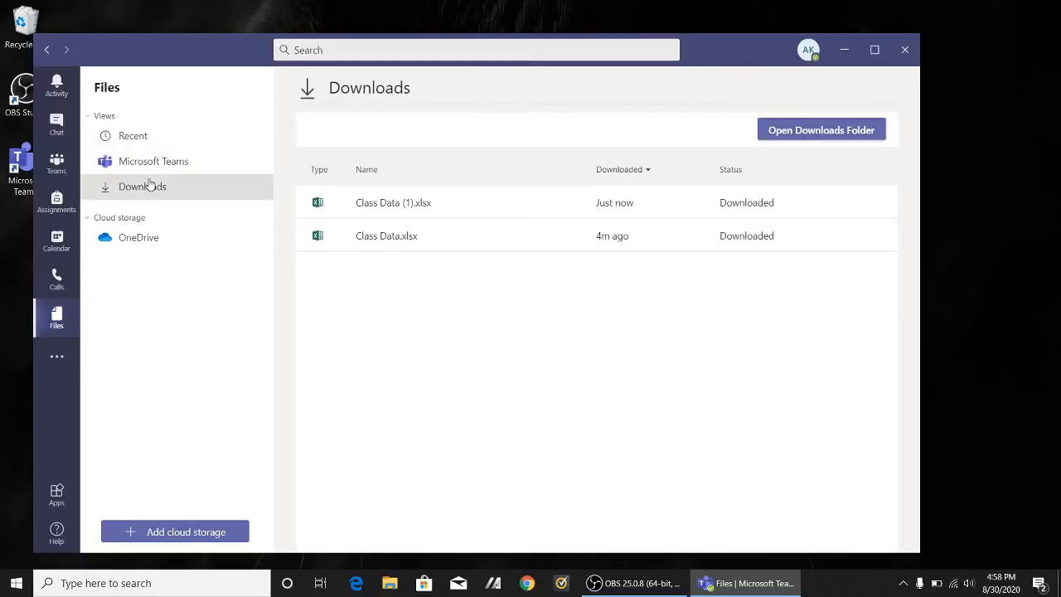
click(395, 203)
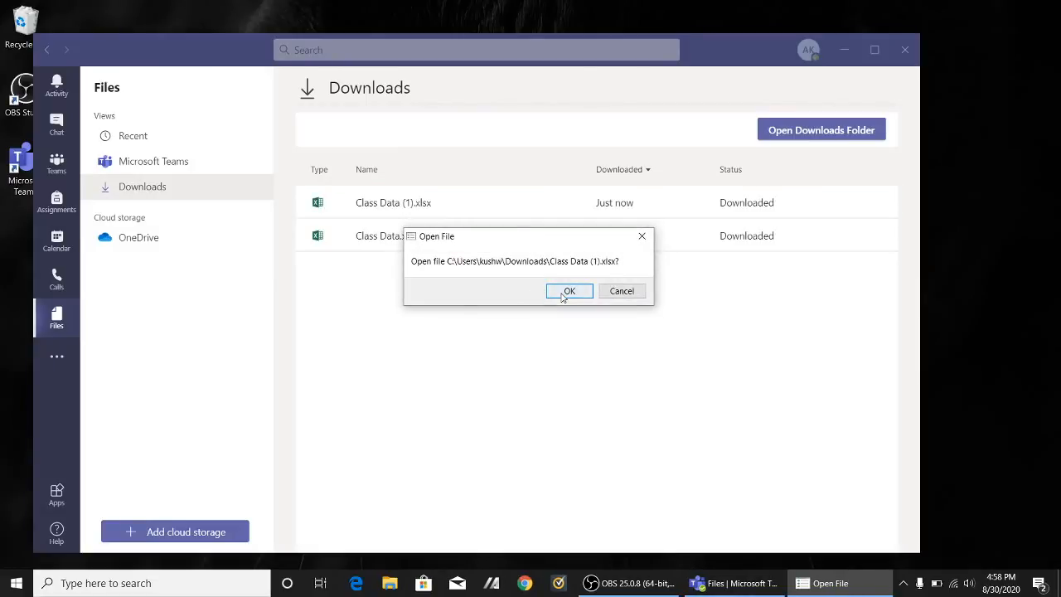
click(570, 292)
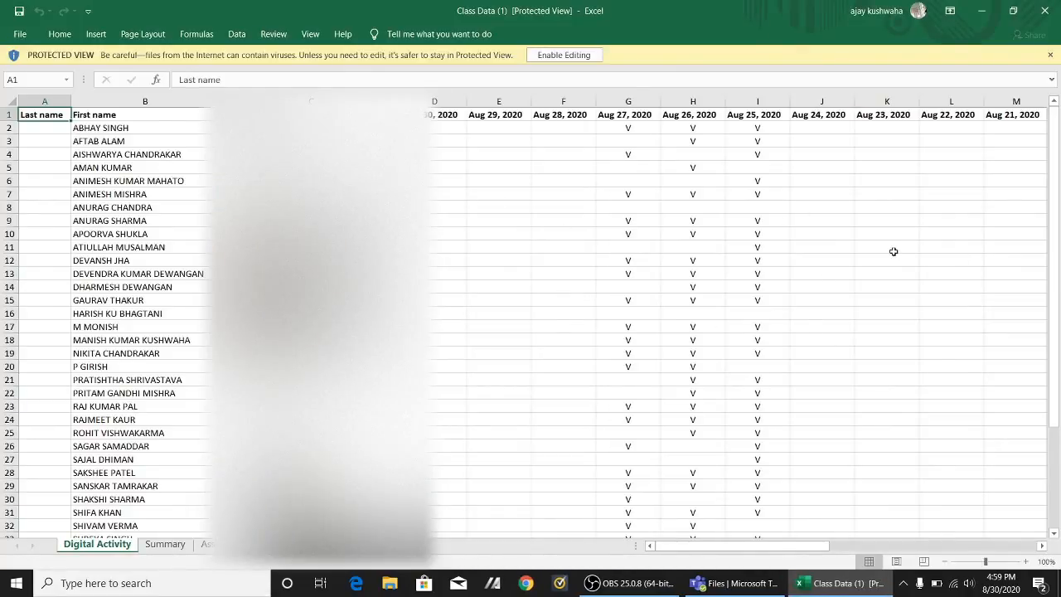
mouse_move(612, 135)
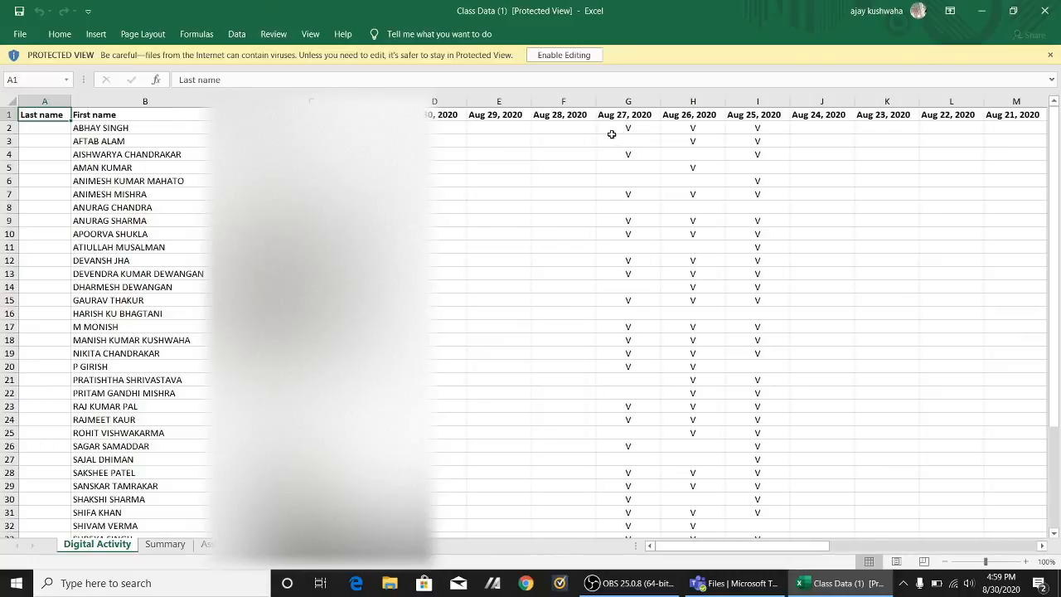